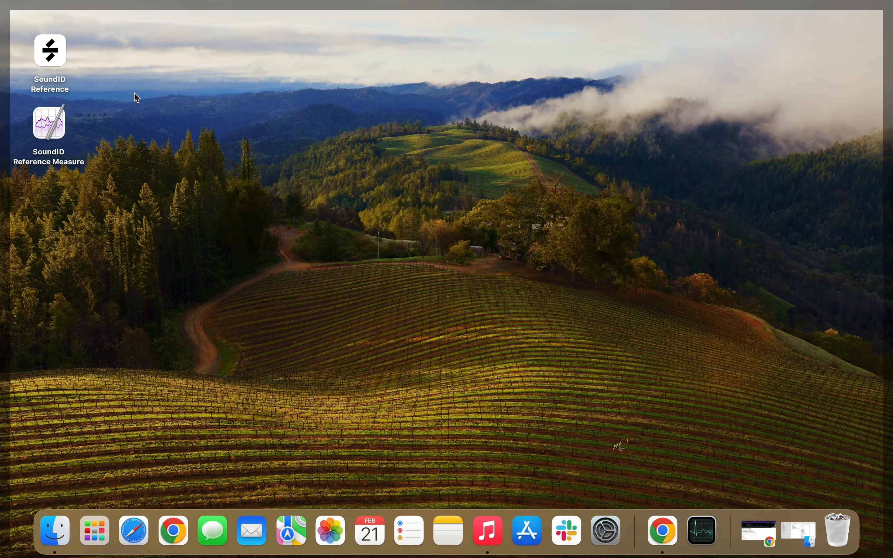
{"action": "mouse_move", "coordinate": [87, 72]}
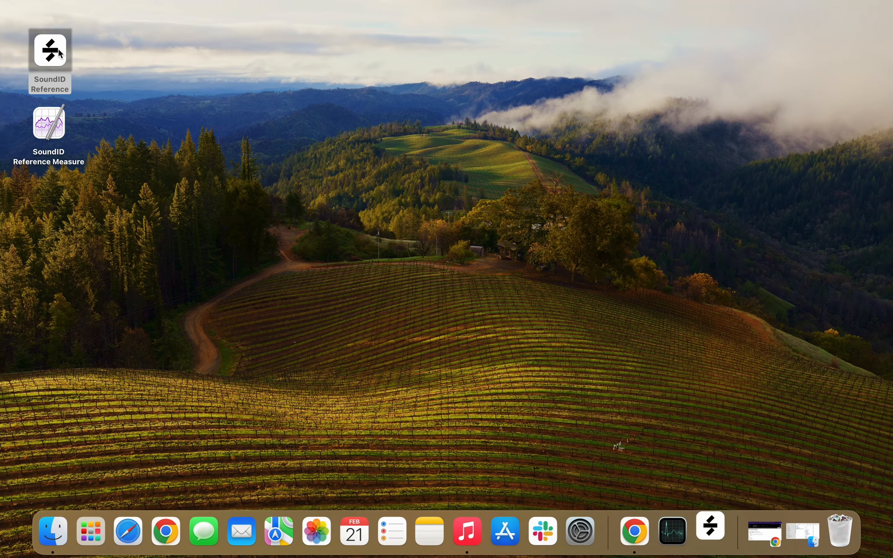
Step: Launch SoundID Reference from its desktop icon
{"action": "double_click", "coordinate": [50, 50]}
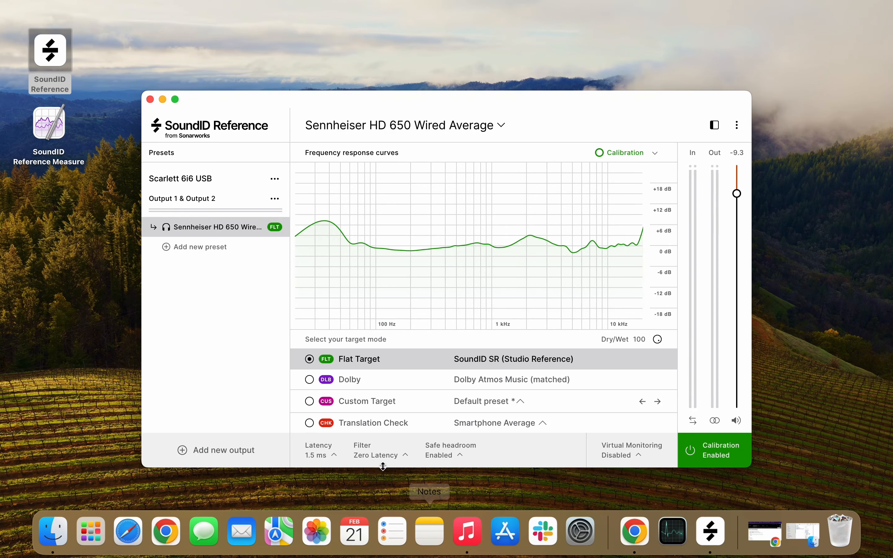
{"action": "mouse_move", "coordinate": [273, 366]}
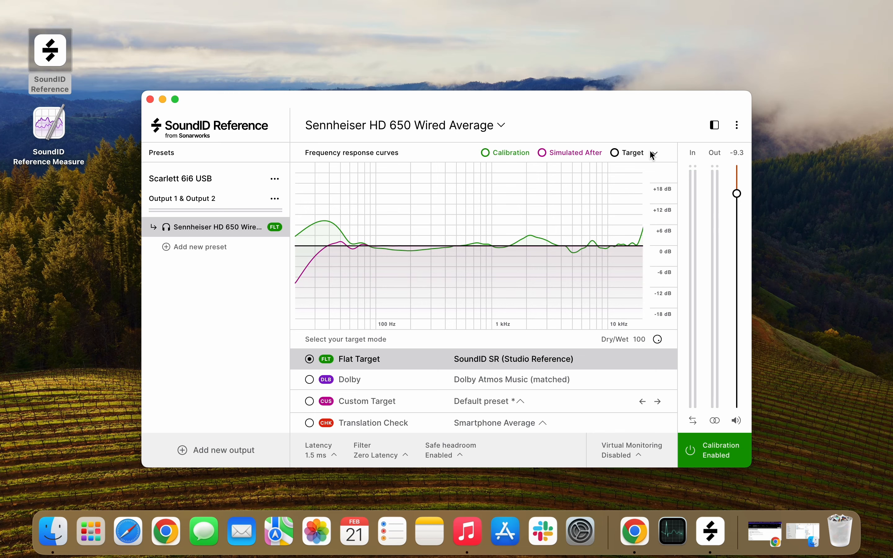
{"action": "mouse_move", "coordinate": [284, 363]}
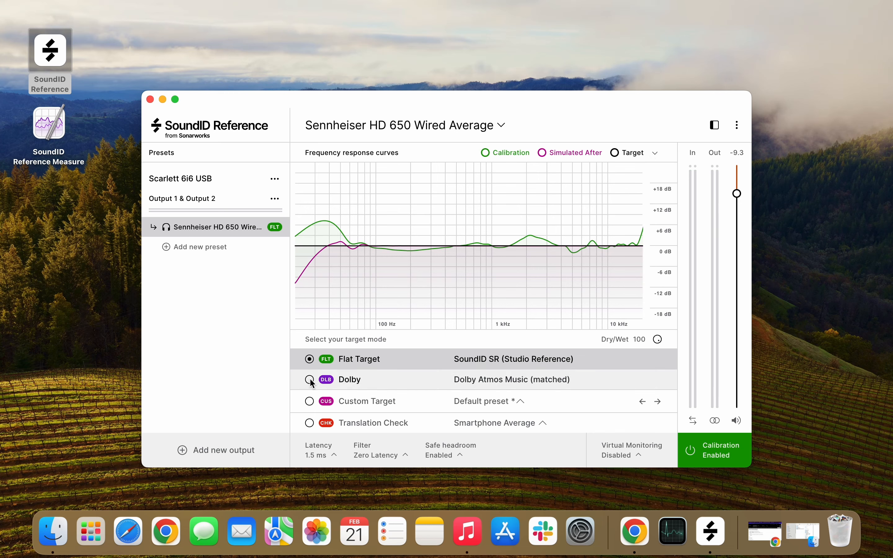
Step: Switch the Sennheiser HD 650 preset to the Dolby target mode
{"action": "left_click", "coordinate": [309, 380]}
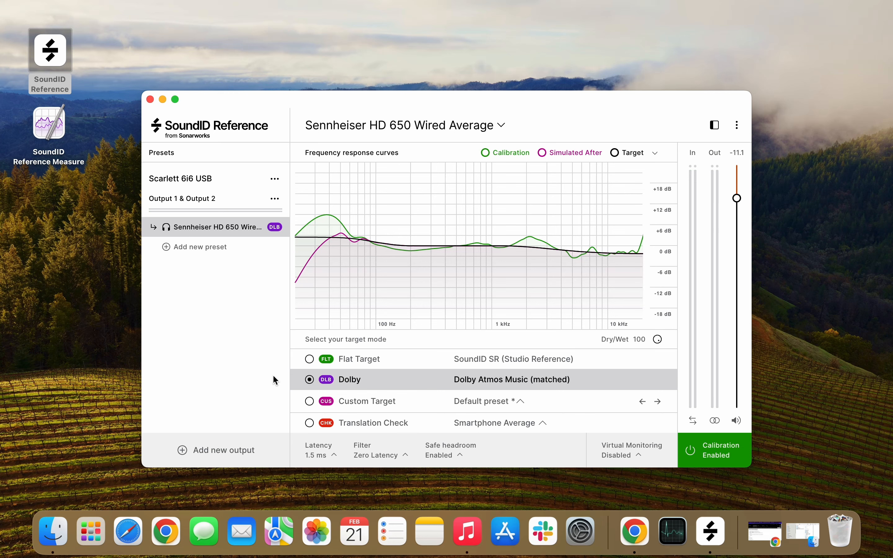
{"action": "mouse_move", "coordinate": [275, 403]}
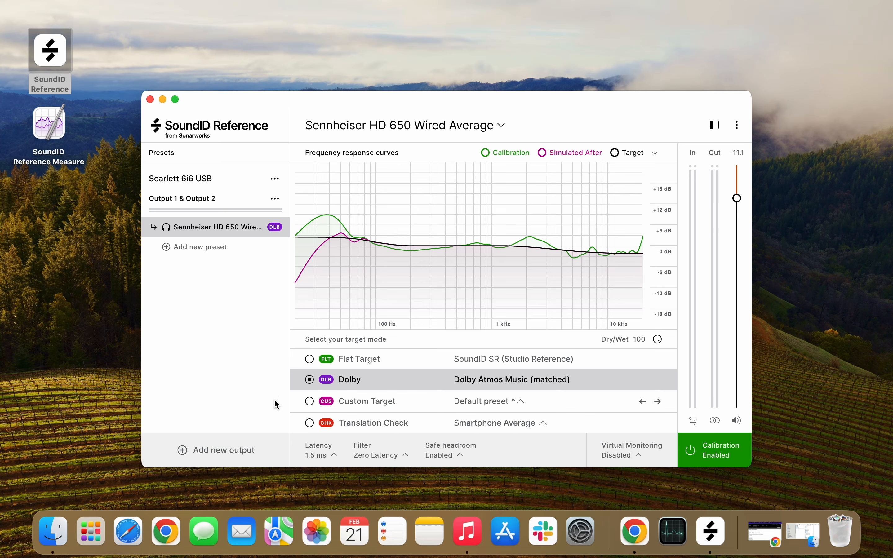
{"action": "mouse_move", "coordinate": [279, 405]}
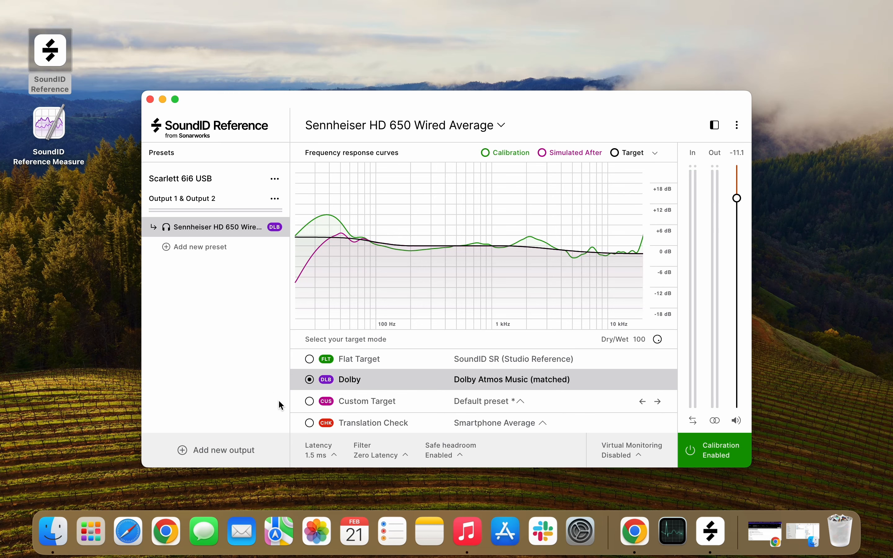
{"action": "mouse_move", "coordinate": [287, 405]}
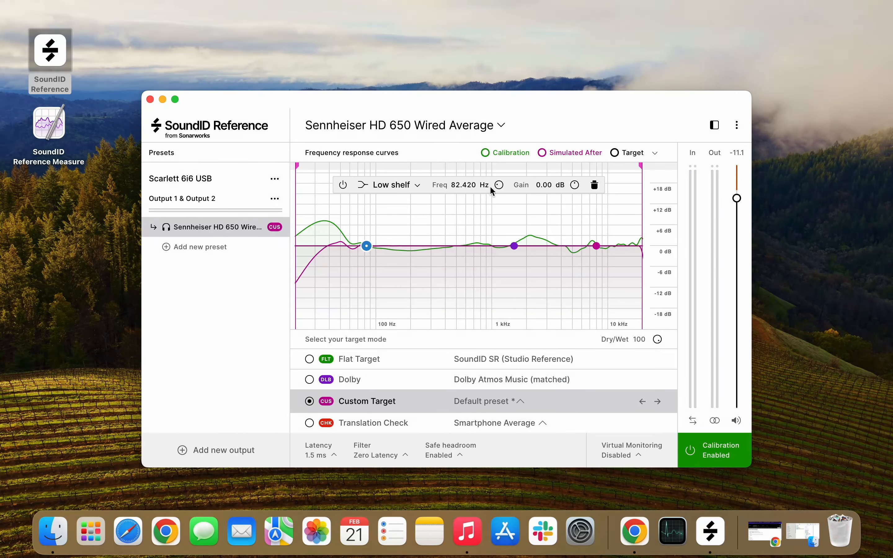
Step: Shape the Custom Target curve: low-shelf near 60 Hz and a notch near 1 kHz
{"action": "left_click_drag", "start_coordinate": [367, 246], "coordinate": [351, 245]}
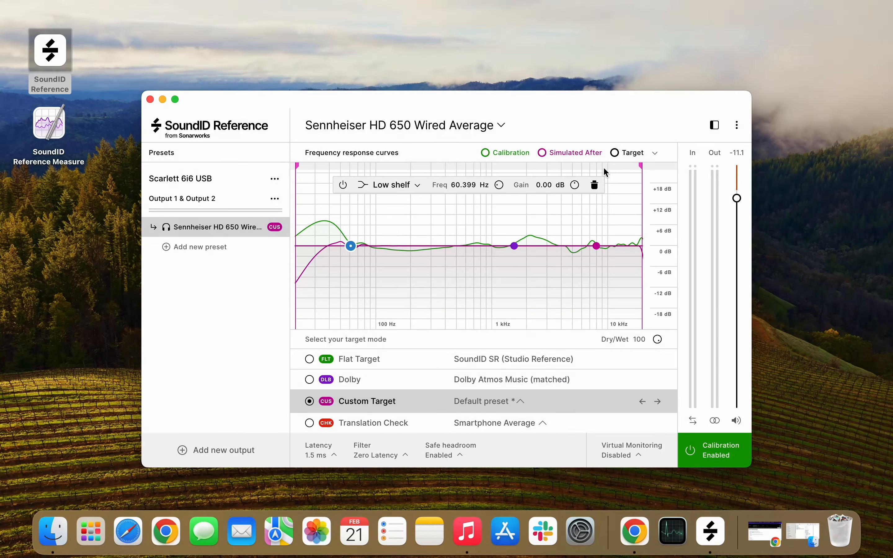
{"action": "left_click", "coordinate": [545, 185]}
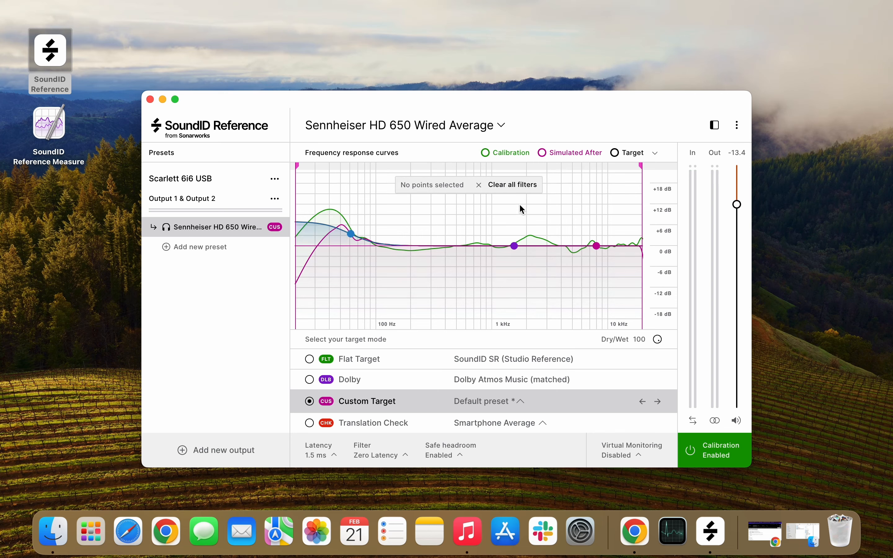
{"action": "left_click", "coordinate": [514, 246]}
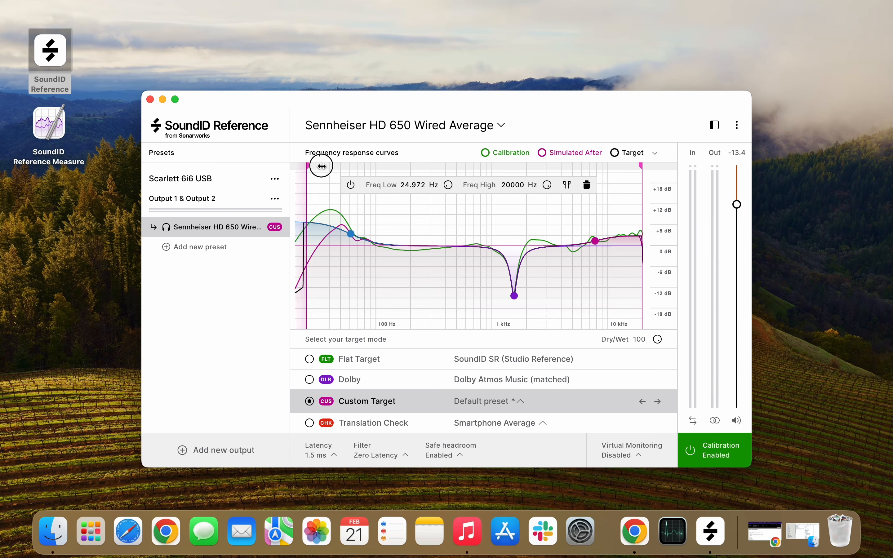
Step: Limit the calibration range to about 54 Hz–9.7 kHz with the range handles
{"action": "left_click_drag", "start_coordinate": [321, 166], "coordinate": [348, 167]}
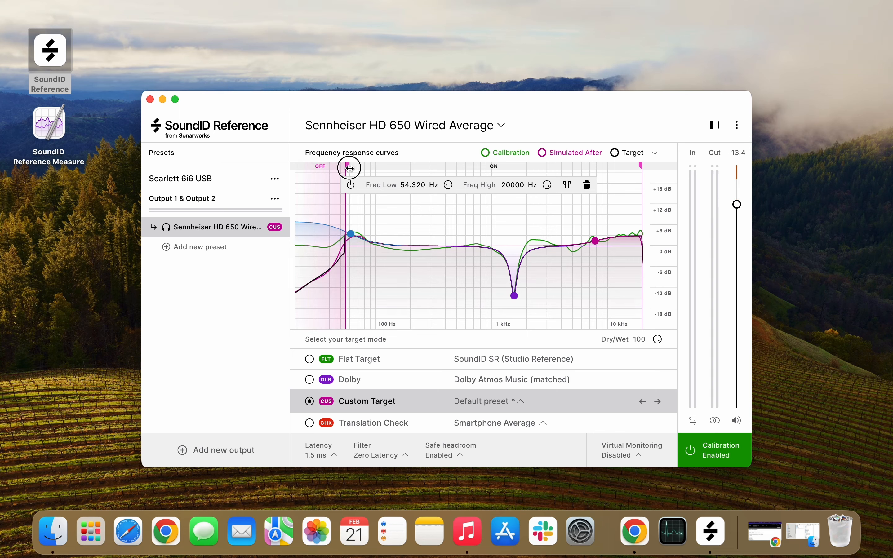
{"action": "mouse_move", "coordinate": [639, 166]}
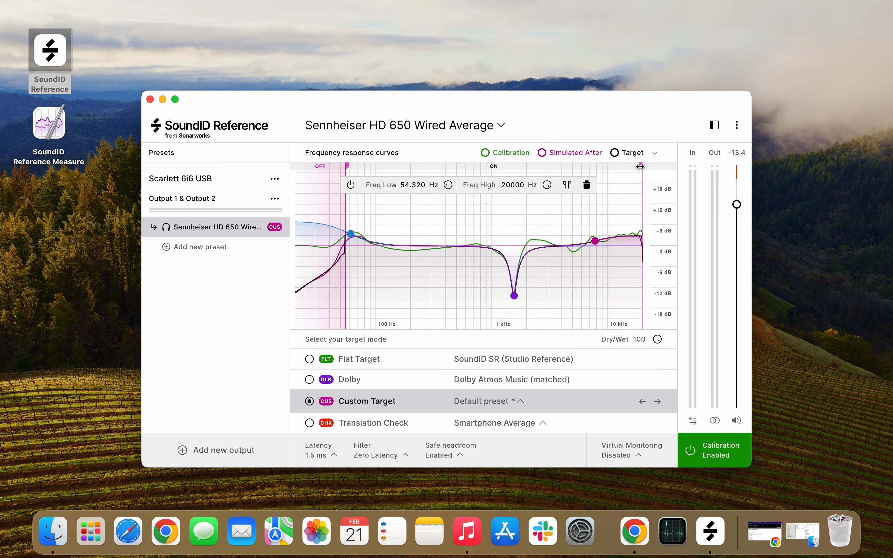
{"action": "left_click_drag", "start_coordinate": [639, 165], "coordinate": [601, 165]}
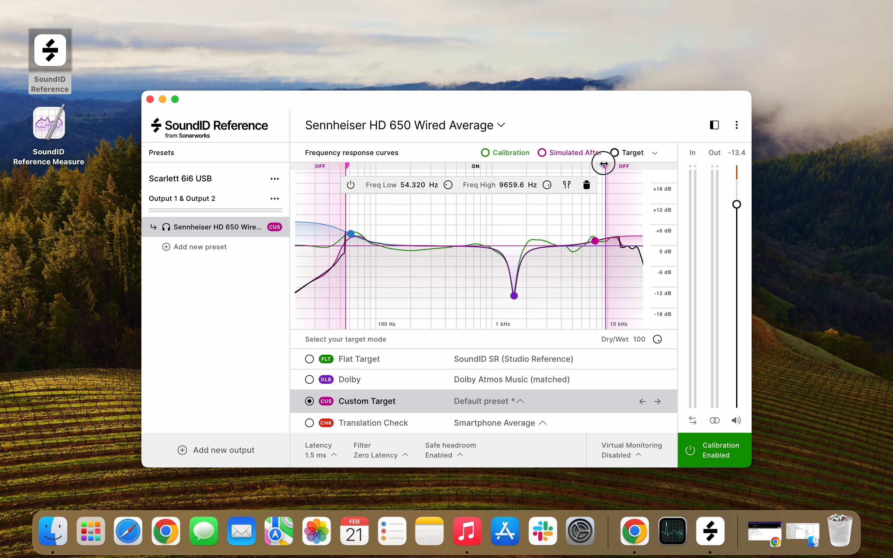
{"action": "mouse_move", "coordinate": [573, 193]}
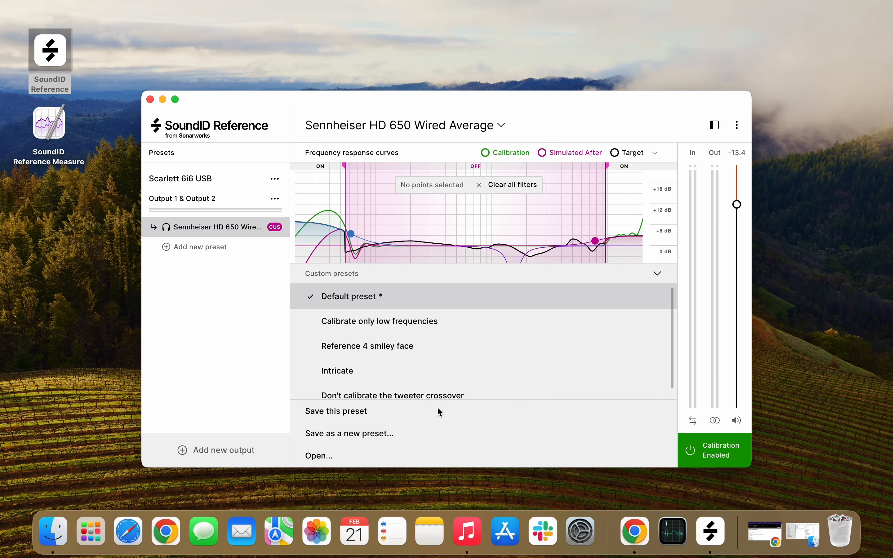
{"action": "mouse_move", "coordinate": [355, 438]}
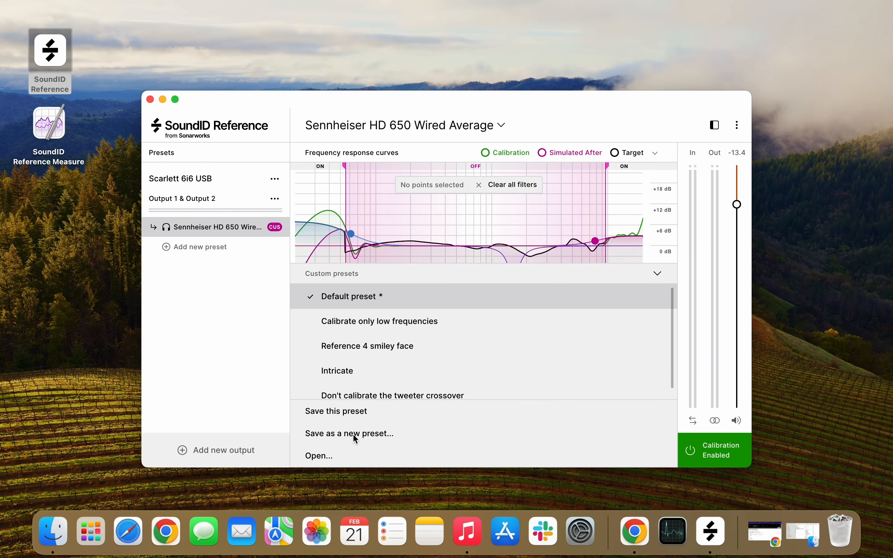
Step: Save the custom target settings as a new preset named DEMO
{"action": "left_click", "coordinate": [348, 433]}
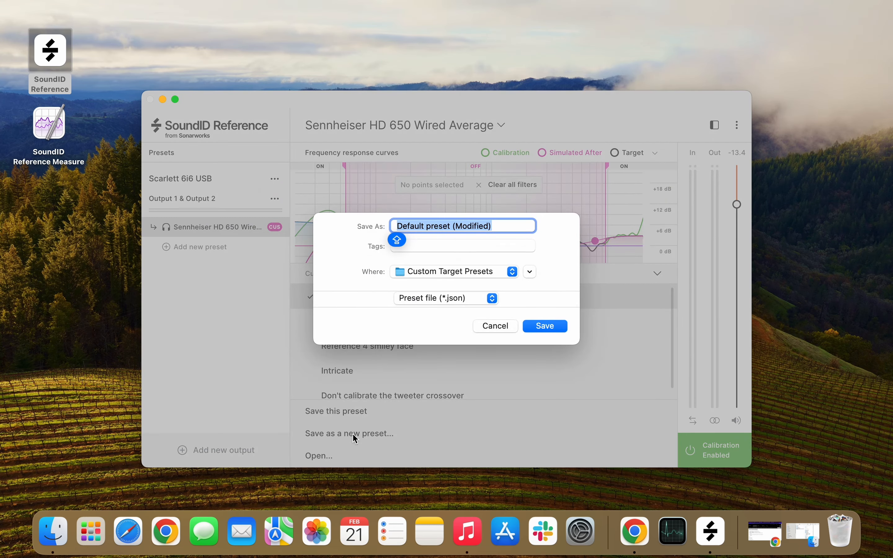
{"action": "type", "text": "DEMO"}
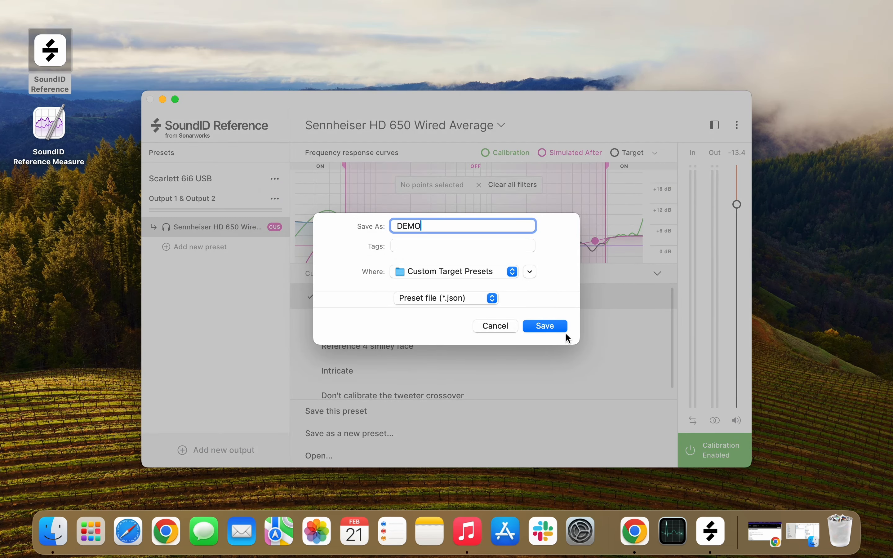
{"action": "left_click", "coordinate": [543, 326]}
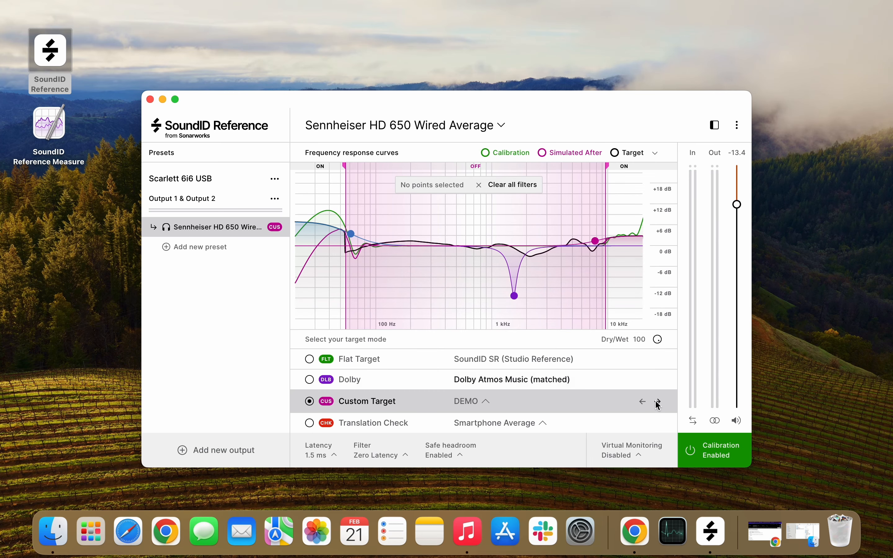
Step: Cycle the Custom Target preset arrows away from DEMO back to Default
{"action": "left_click", "coordinate": [655, 401]}
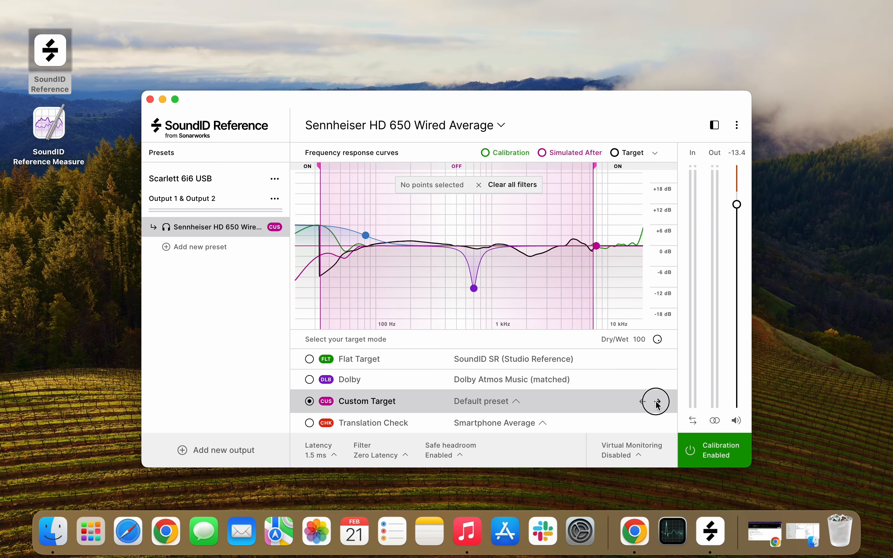
{"action": "left_click", "coordinate": [657, 401]}
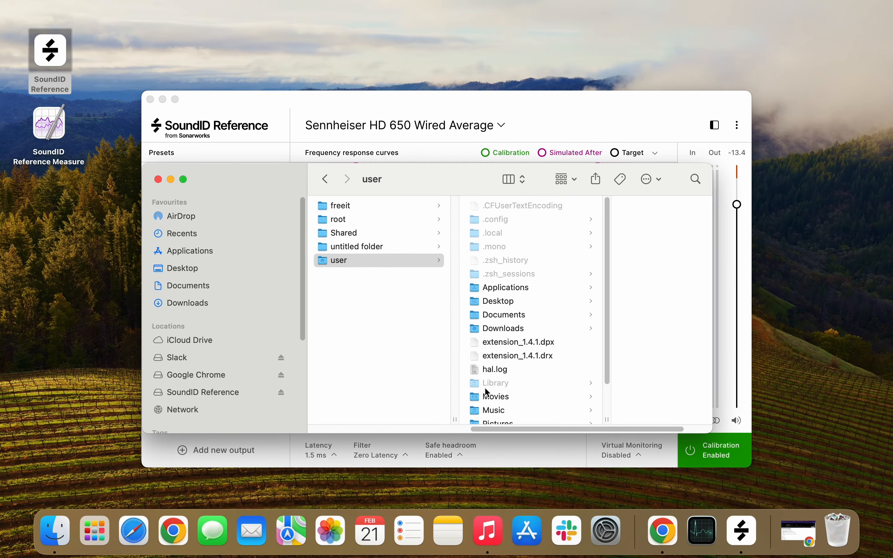
Step: Browse Finder to Library > Application Support > Sonarworks
{"action": "left_click", "coordinate": [496, 382]}
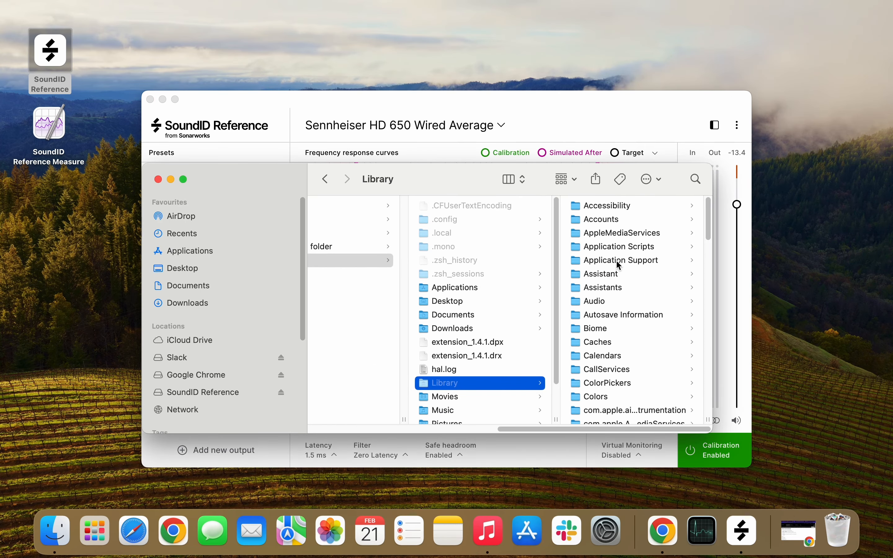
{"action": "left_click", "coordinate": [621, 260]}
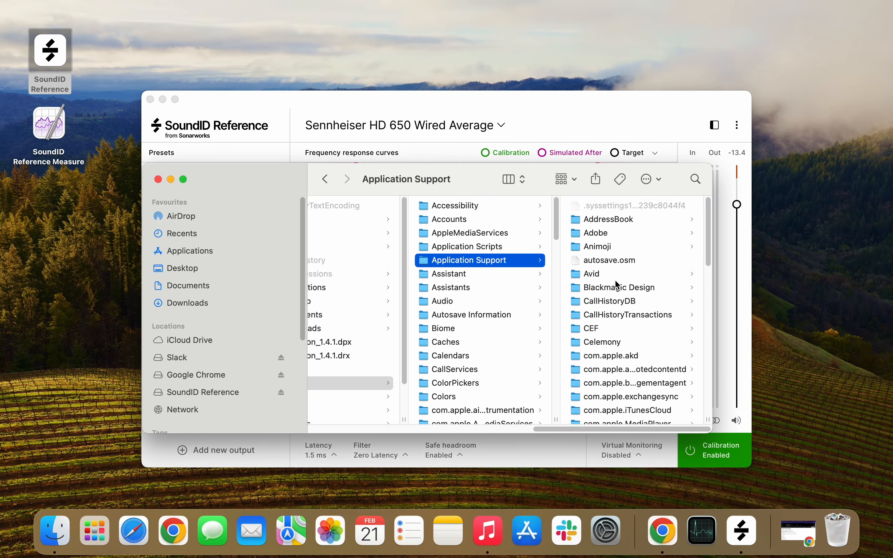
{"action": "scroll", "scroll_direction": "down", "scroll_amount": 3}
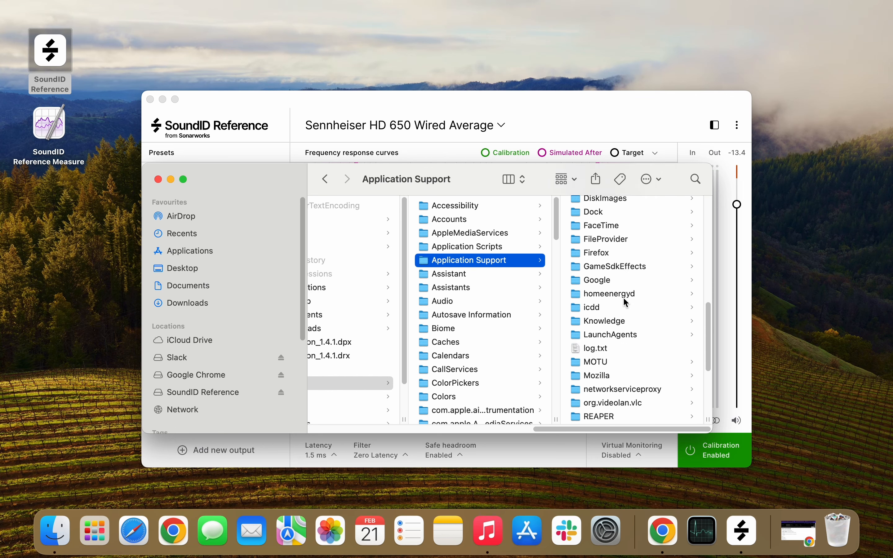
{"action": "scroll", "scroll_direction": "down", "scroll_amount": 3}
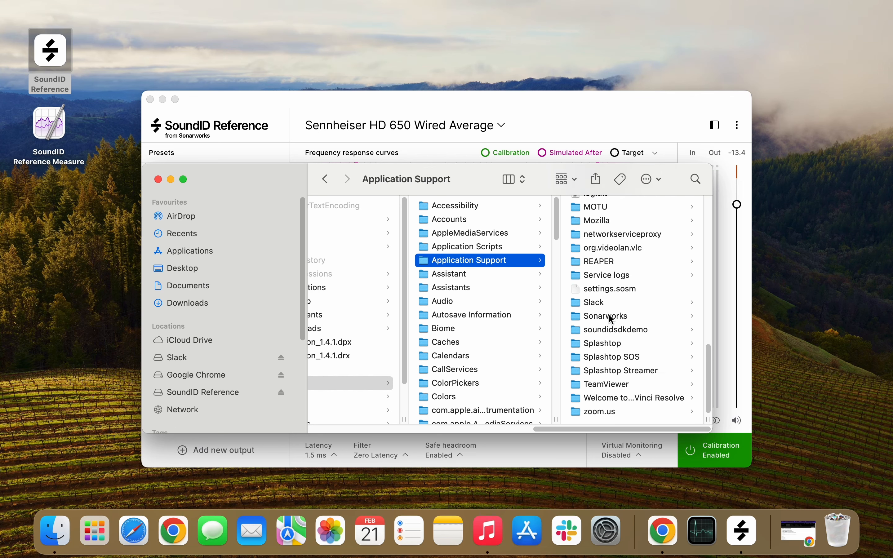
{"action": "left_click", "coordinate": [604, 317]}
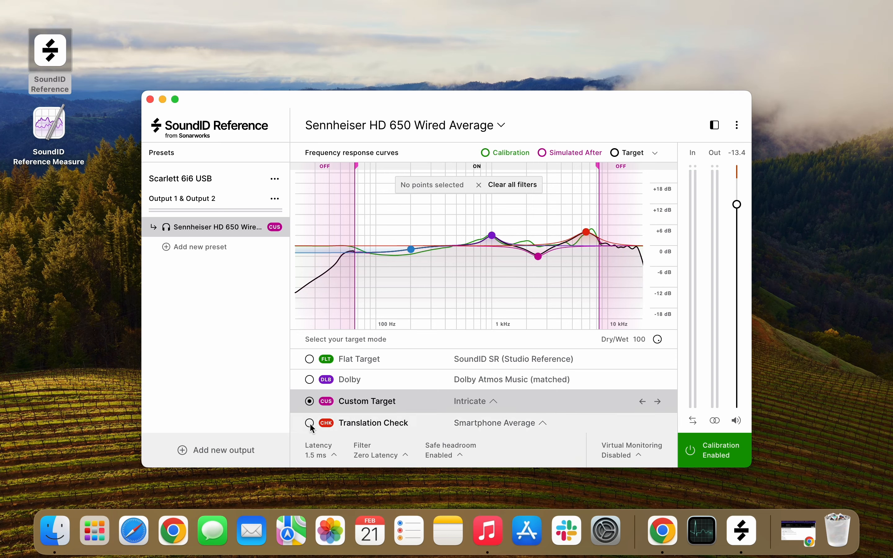
Step: Switch the target mode to Translation Check
{"action": "left_click", "coordinate": [309, 422]}
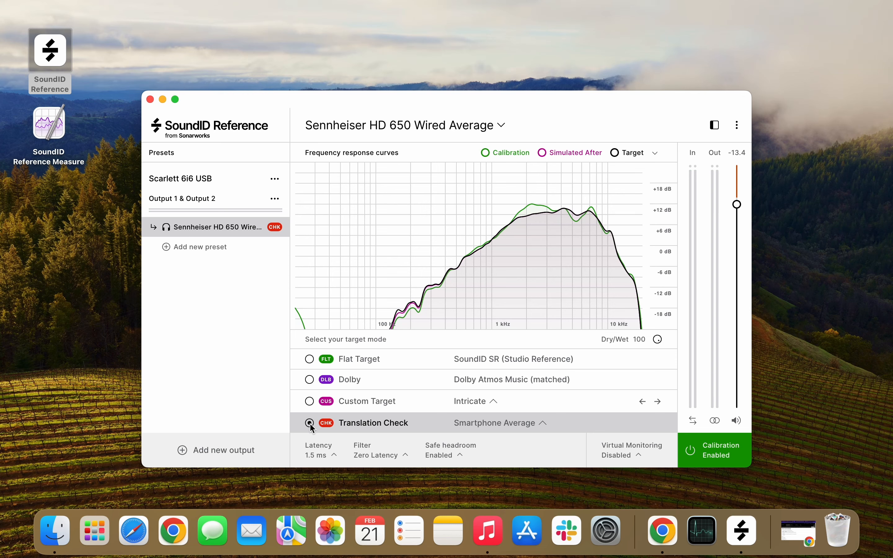
{"action": "left_click", "coordinate": [310, 423]}
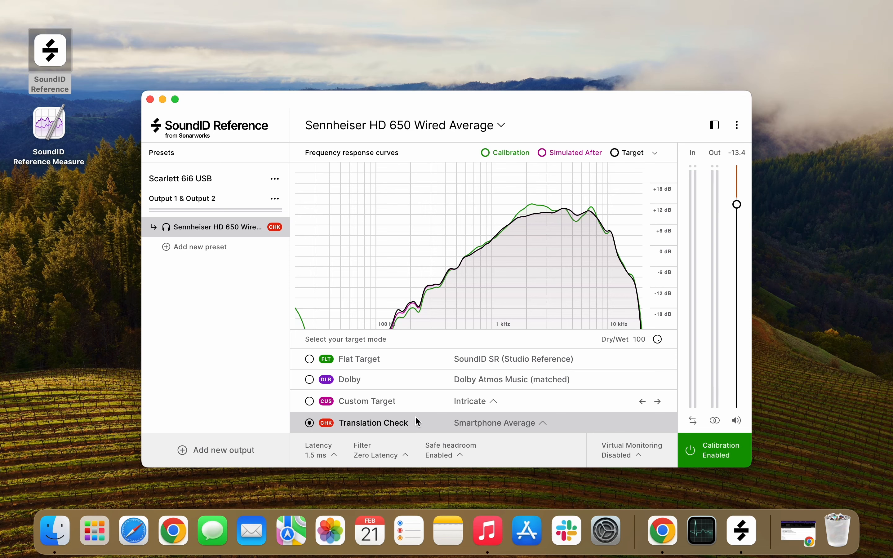
{"action": "mouse_move", "coordinate": [443, 426]}
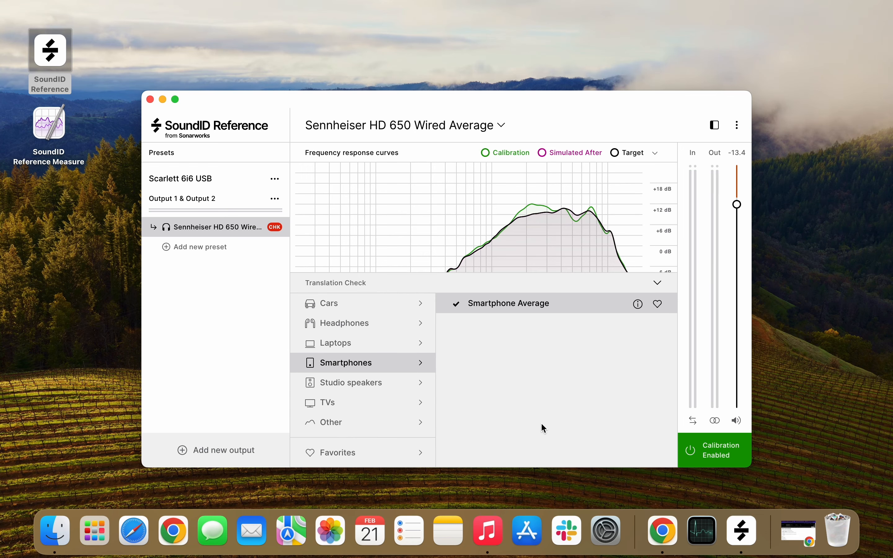
{"action": "mouse_move", "coordinate": [485, 317]}
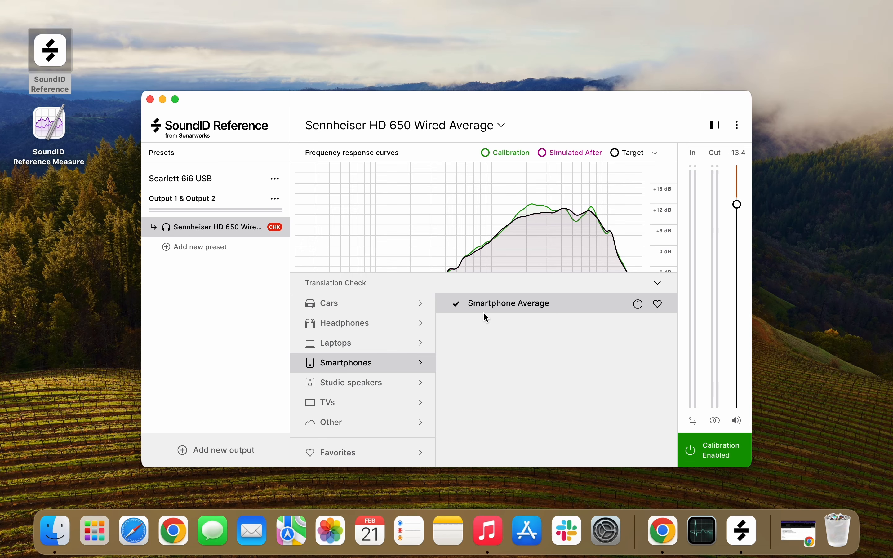
{"action": "mouse_move", "coordinate": [656, 288]}
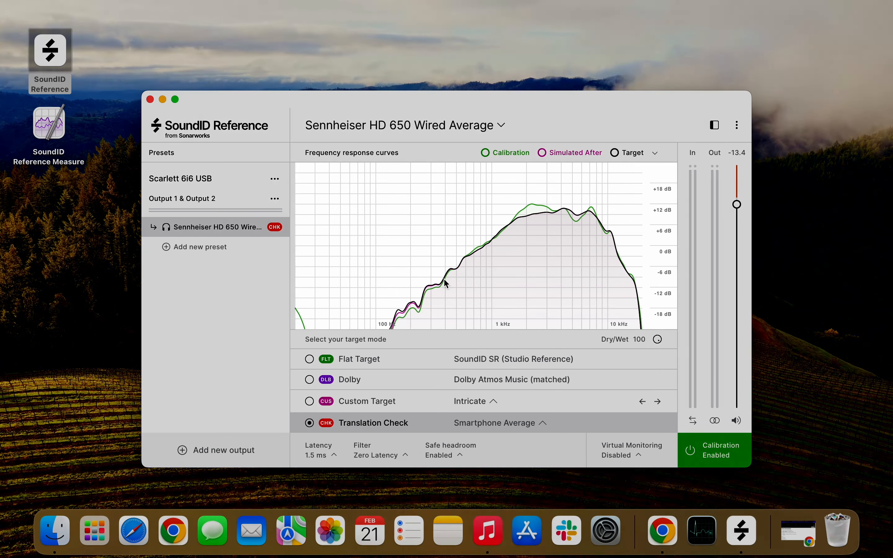
{"action": "mouse_move", "coordinate": [405, 321]}
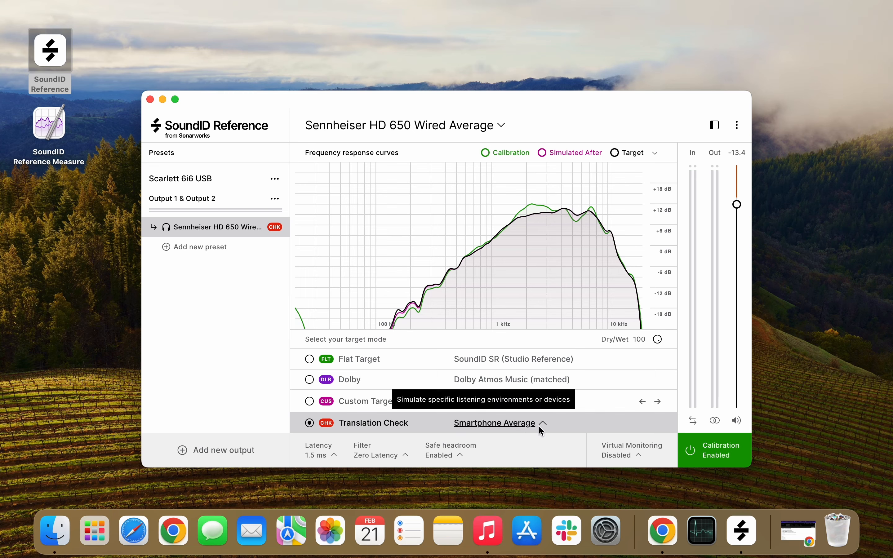
Step: Choose the Cars > Car 1 simulation from the device list and reopen it
{"action": "left_click", "coordinate": [494, 423]}
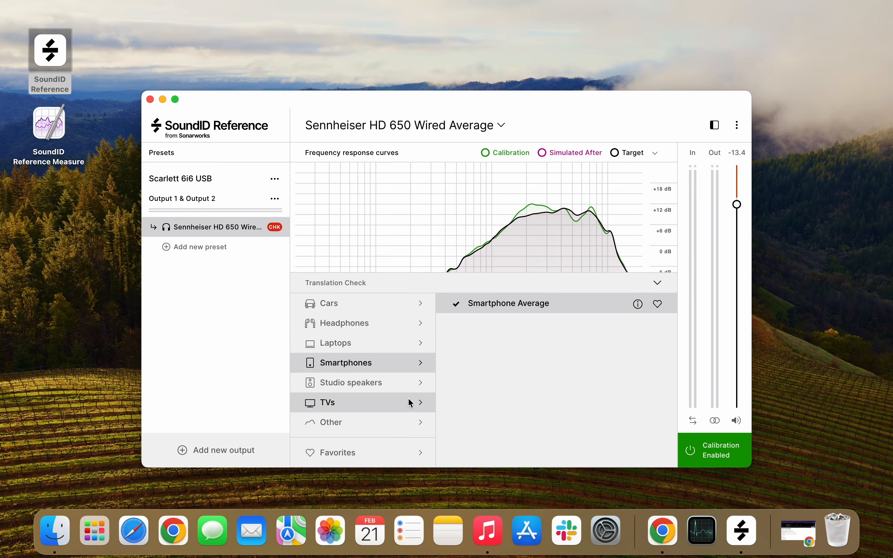
{"action": "mouse_move", "coordinate": [345, 386]}
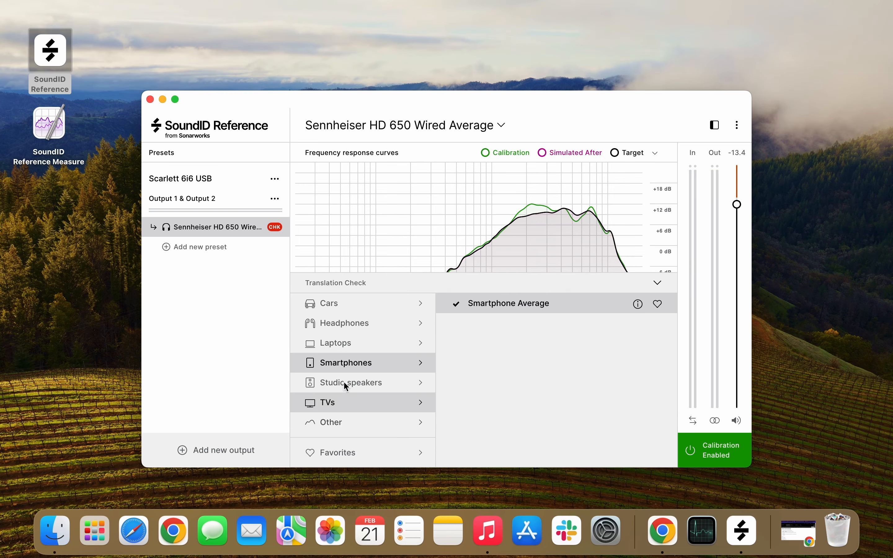
{"action": "mouse_move", "coordinate": [345, 314]}
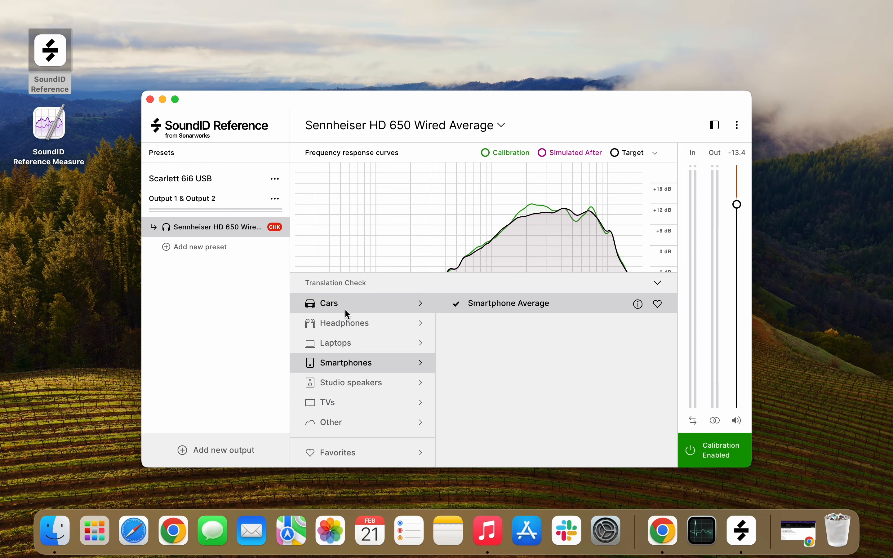
{"action": "left_click", "coordinate": [329, 303]}
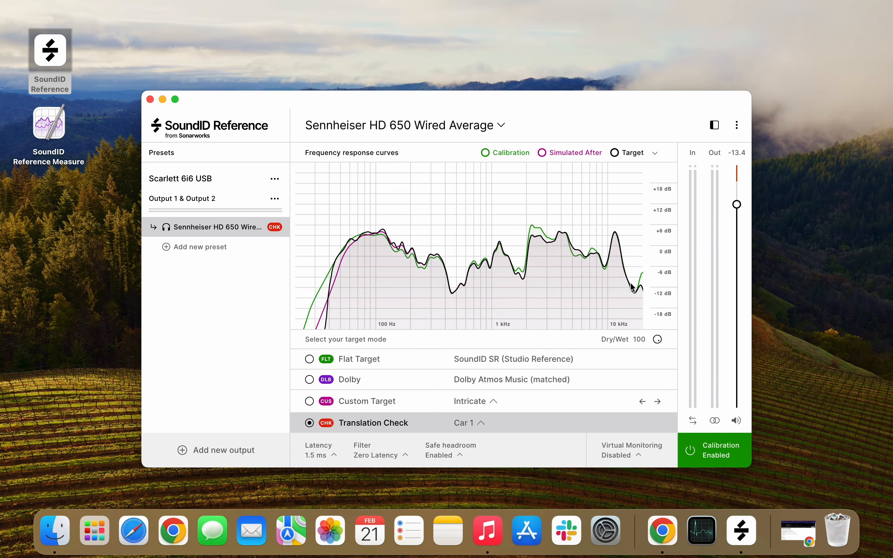
{"action": "left_click", "coordinate": [469, 423]}
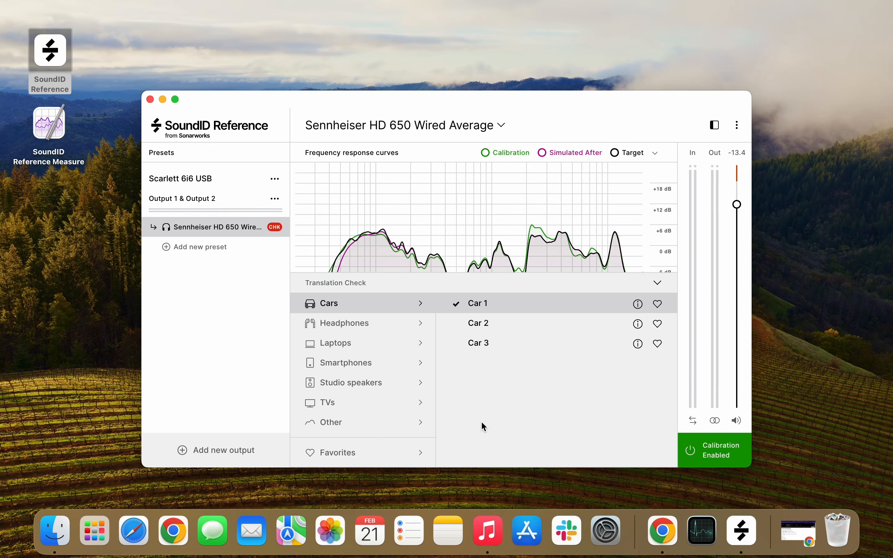
{"action": "mouse_move", "coordinate": [361, 382]}
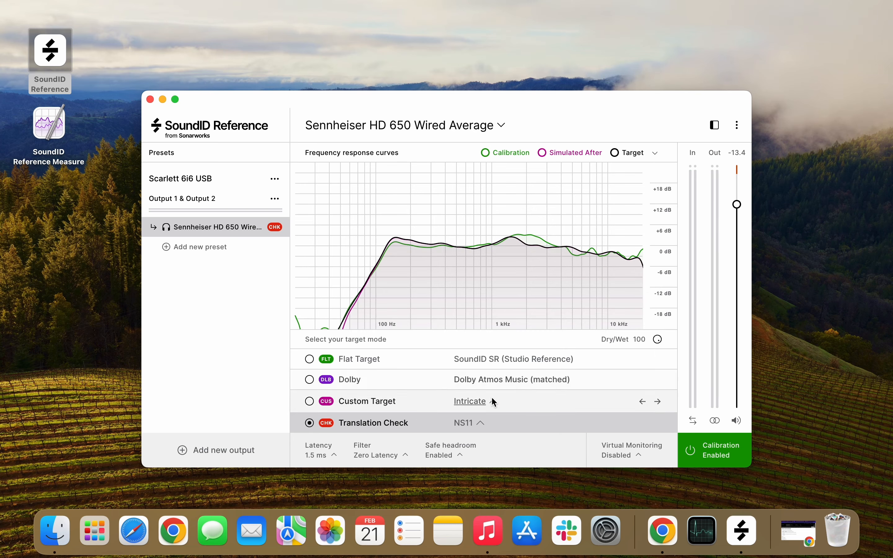
{"action": "mouse_move", "coordinate": [484, 425]}
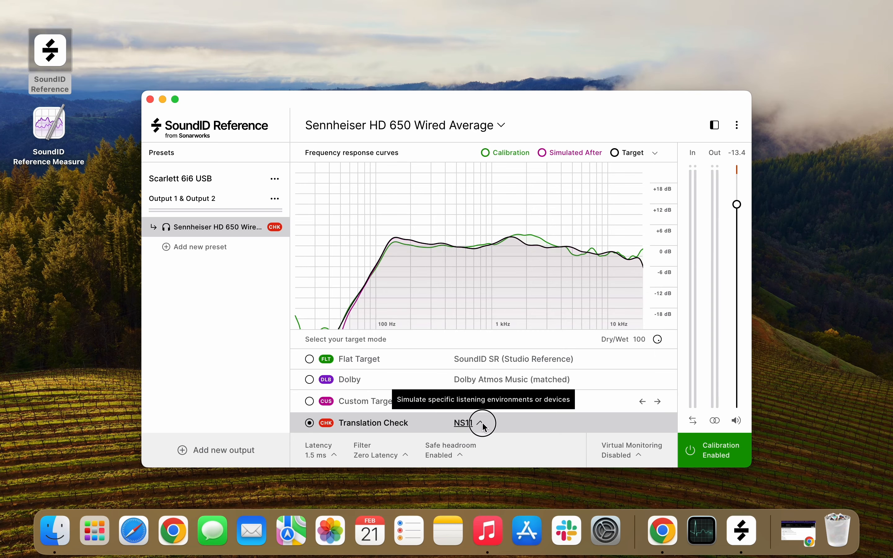
Step: Add a HyperX Cloud Stinger headphone profile to the Translation Check list
{"action": "left_click", "coordinate": [483, 422]}
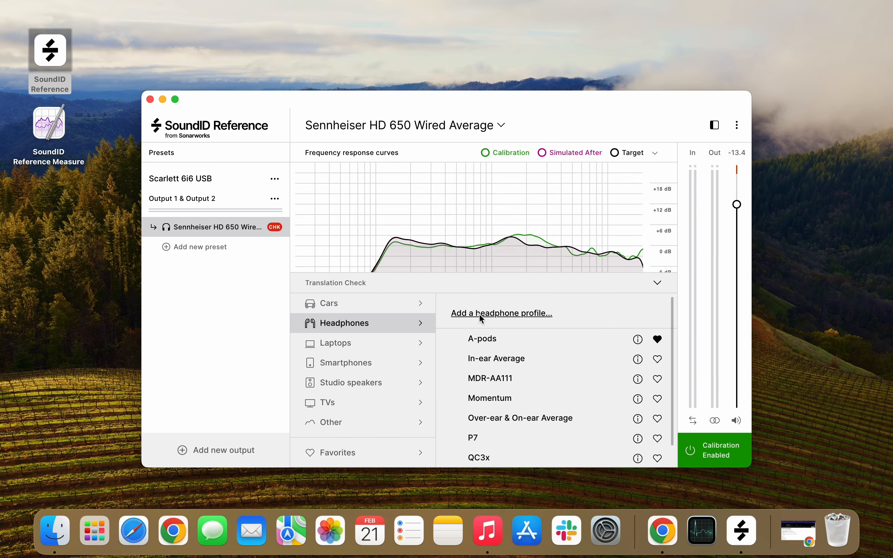
{"action": "left_click", "coordinate": [501, 312]}
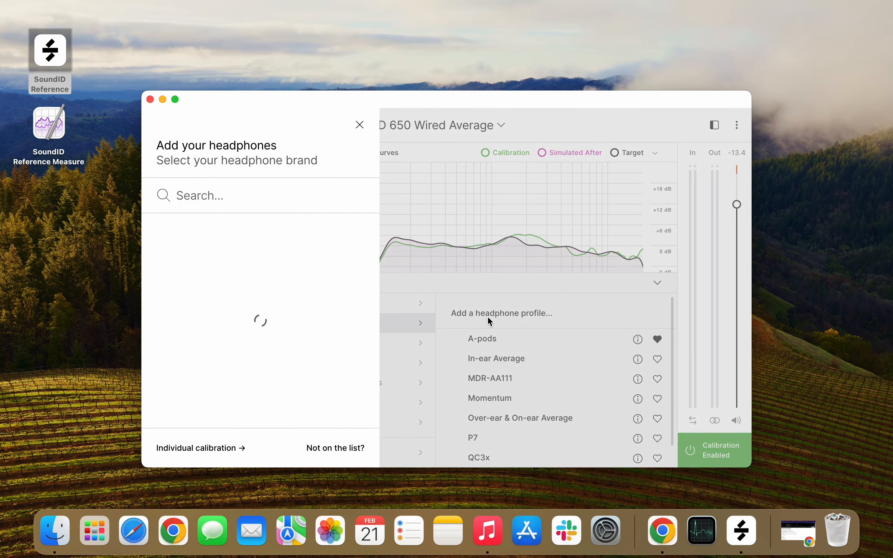
{"action": "type", "text": "hyo"}
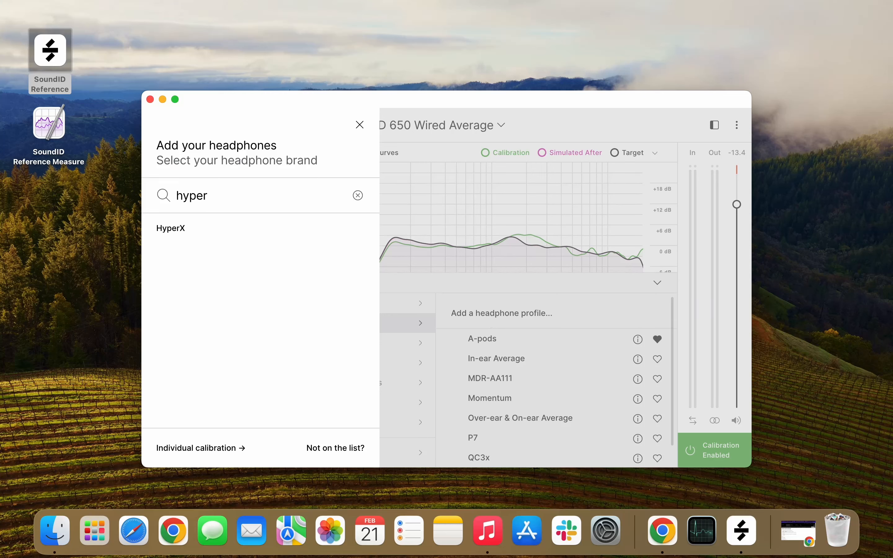
{"action": "left_click", "coordinate": [171, 227]}
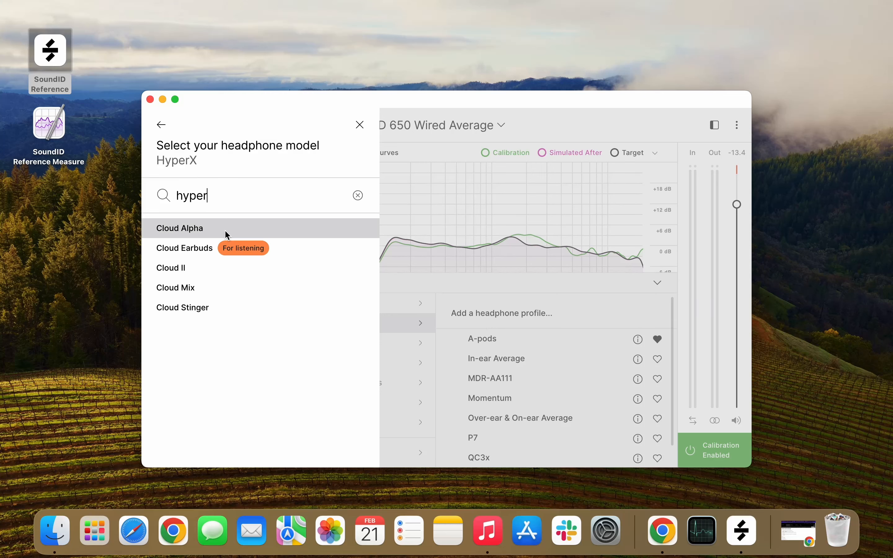
{"action": "left_click", "coordinate": [182, 308]}
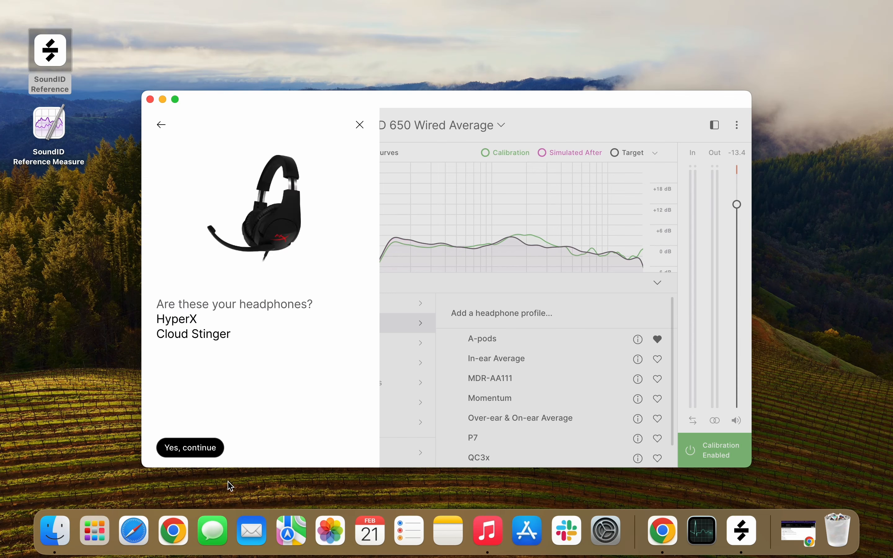
{"action": "left_click", "coordinate": [190, 448]}
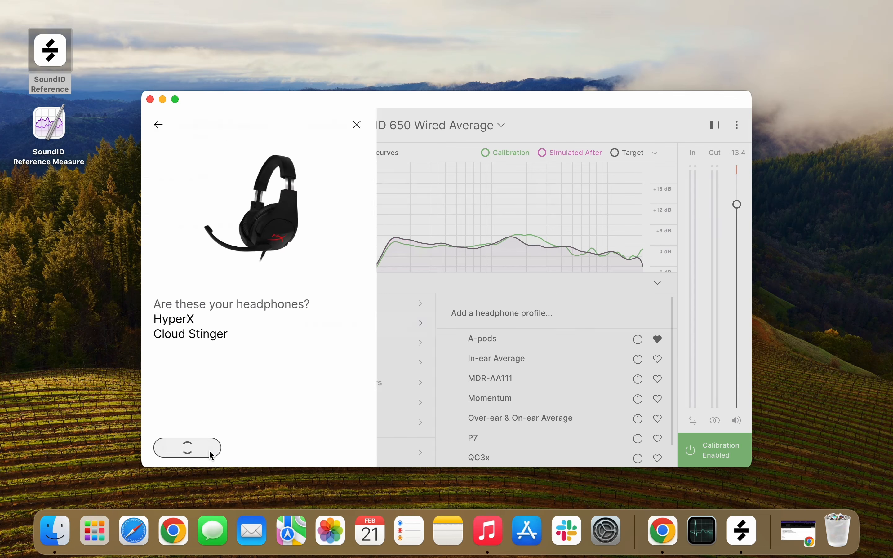
{"action": "left_click", "coordinate": [187, 448]}
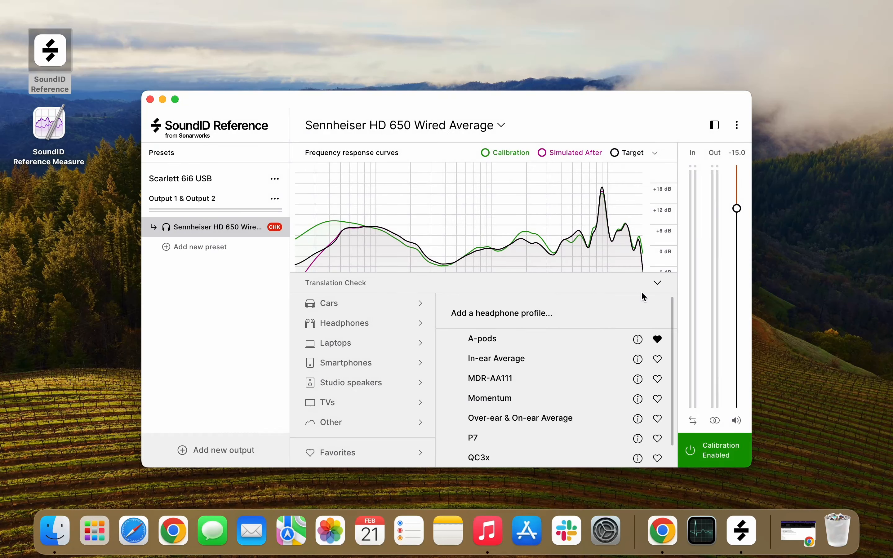
Step: Expand the Cars profiles, mark Car 2 as favourite, and collapse the list
{"action": "left_click", "coordinate": [656, 283]}
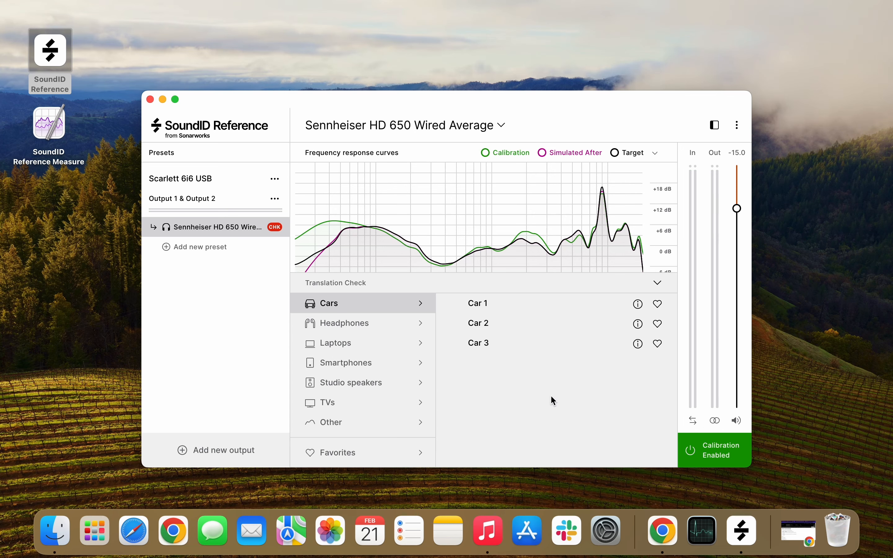
{"action": "mouse_move", "coordinate": [658, 325]}
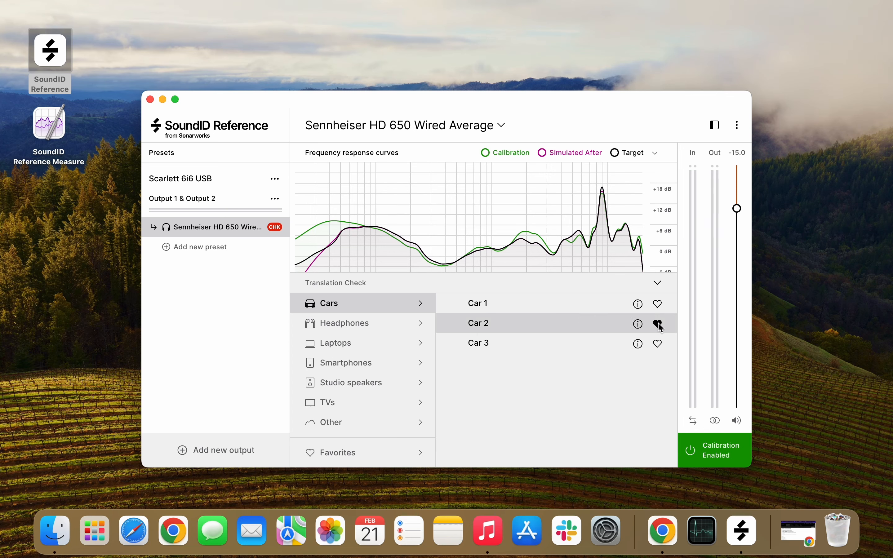
{"action": "left_click", "coordinate": [657, 283]}
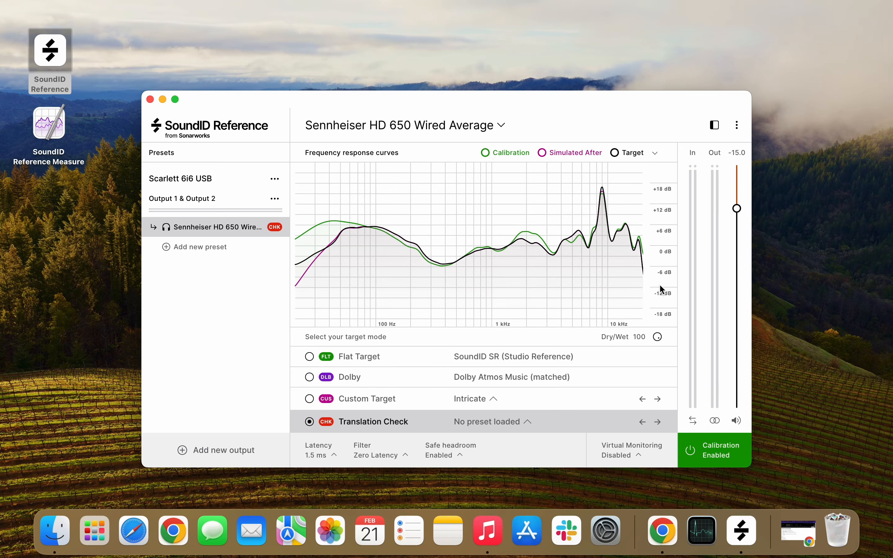
Step: Cycle the Translation Check favourites through Car 2 to A-pods
{"action": "left_click", "coordinate": [656, 422]}
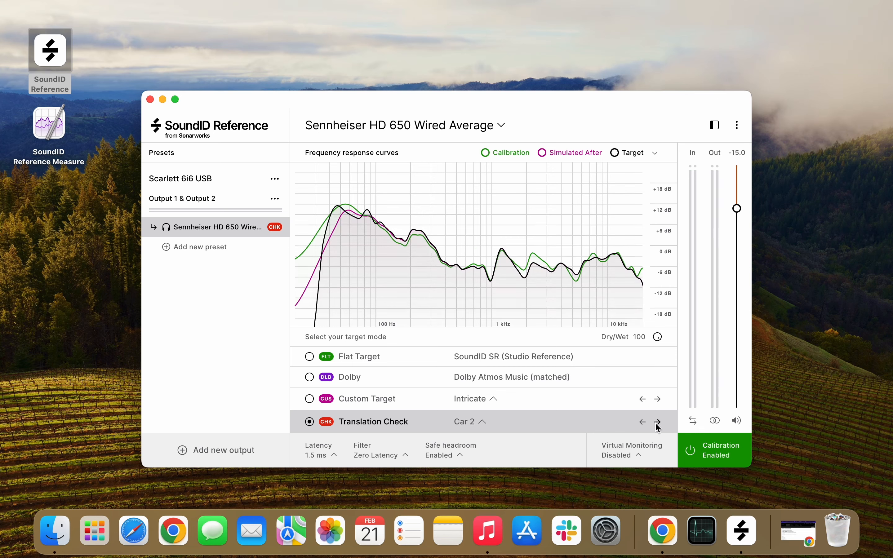
{"action": "left_click", "coordinate": [657, 422]}
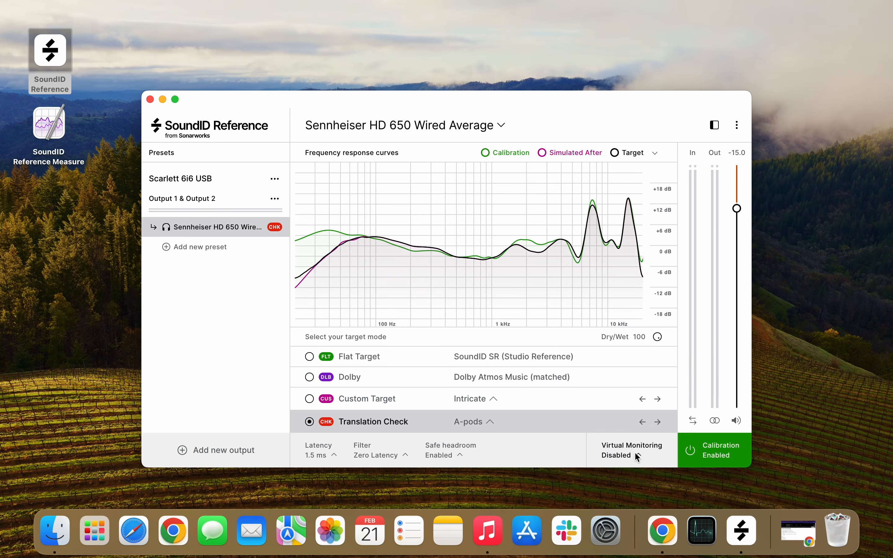
Step: Enable Virtual Monitoring and set the simulated speakers to Far field
{"action": "left_click", "coordinate": [632, 451]}
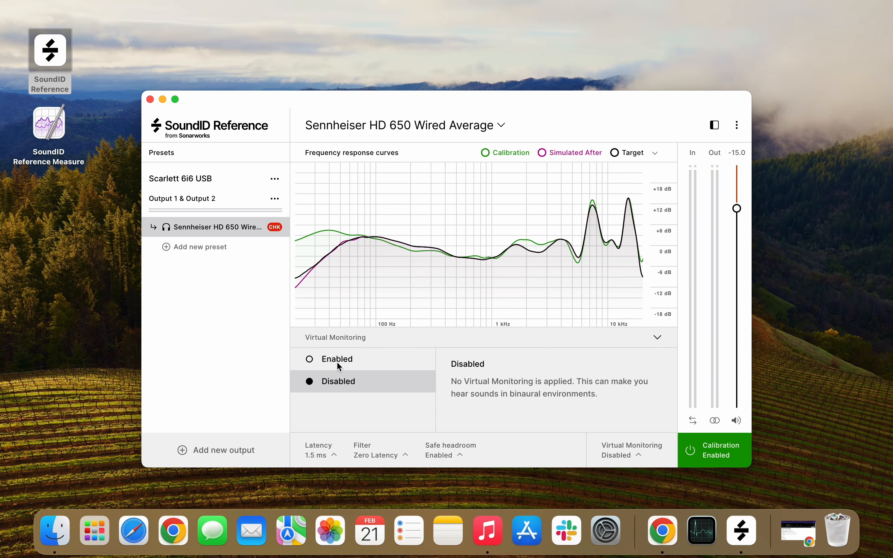
{"action": "left_click", "coordinate": [309, 359]}
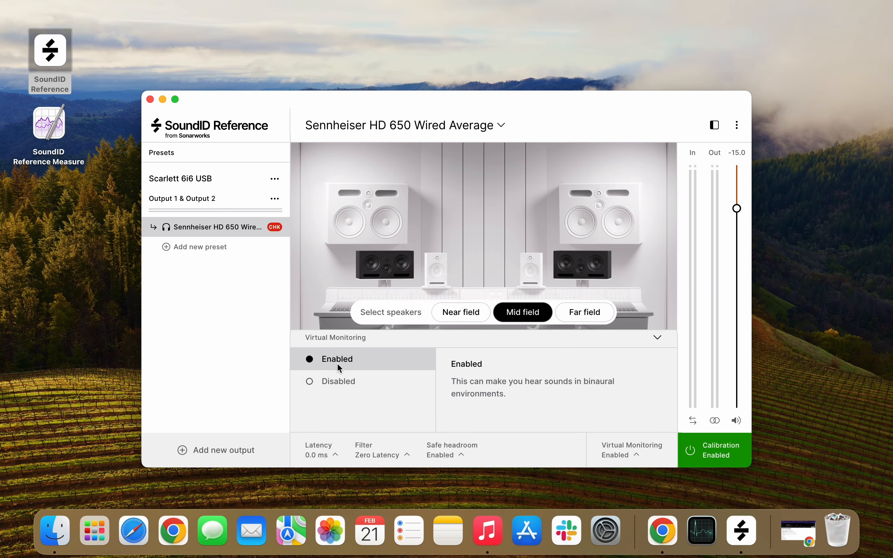
{"action": "mouse_move", "coordinate": [448, 338]}
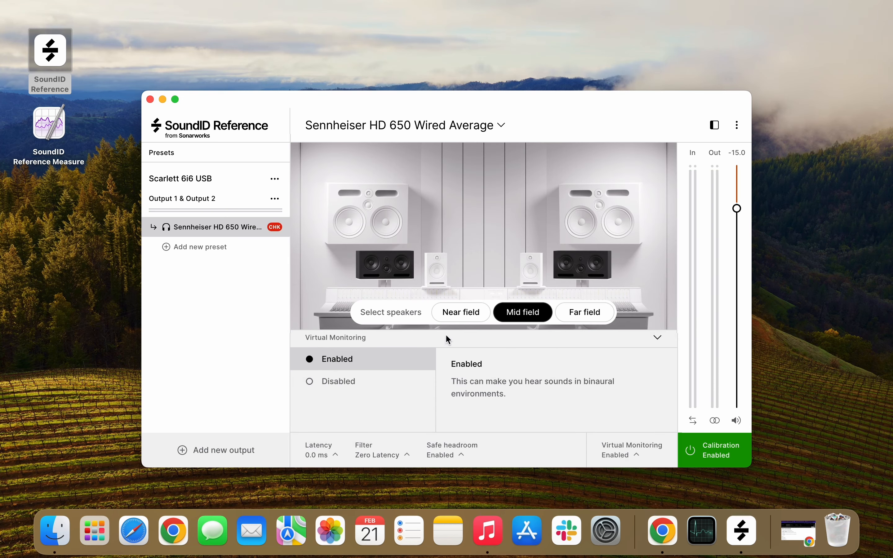
{"action": "left_click", "coordinate": [460, 312]}
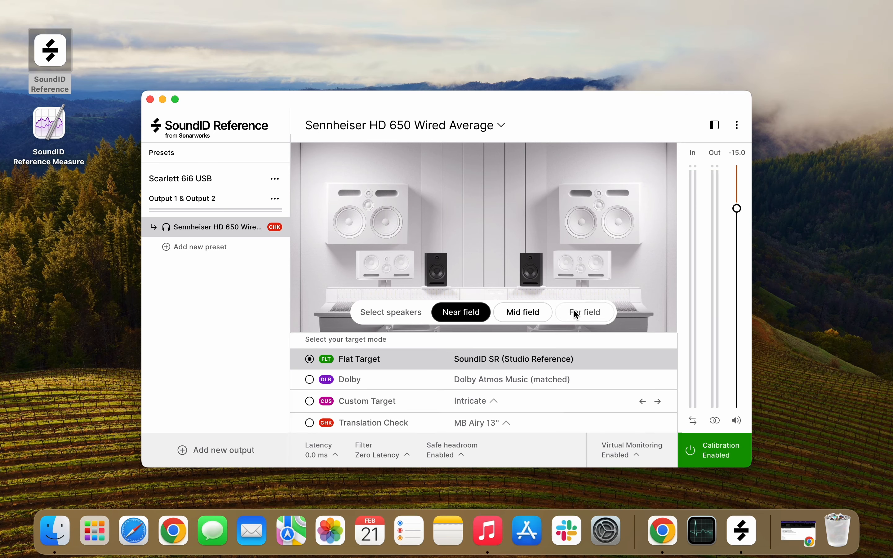
{"action": "left_click", "coordinate": [584, 312]}
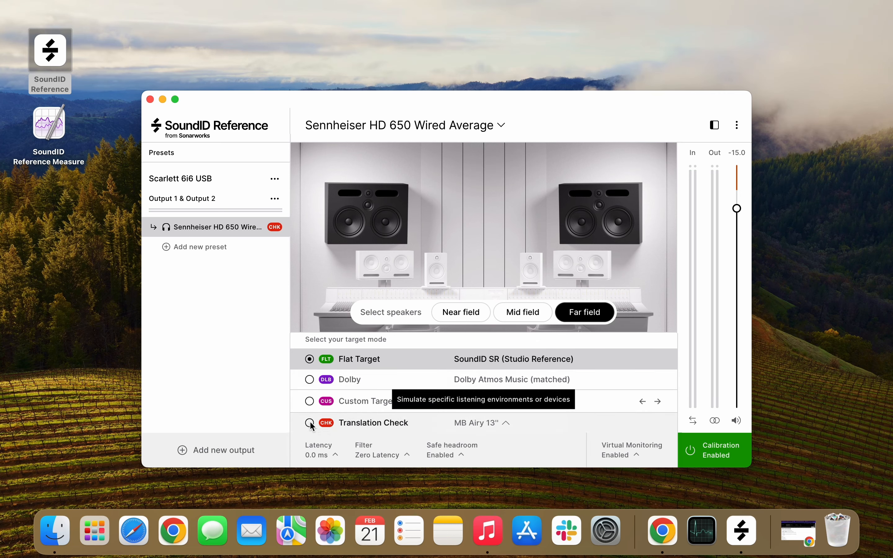
Step: Switch to Translation Check and load the Smartphone Average profile from the Smartphones presets
{"action": "left_click", "coordinate": [309, 422]}
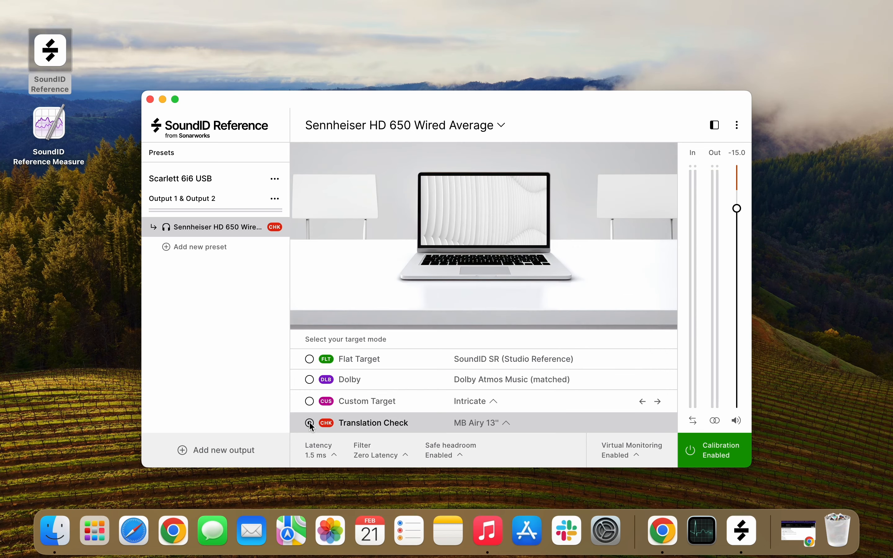
{"action": "left_click", "coordinate": [310, 423]}
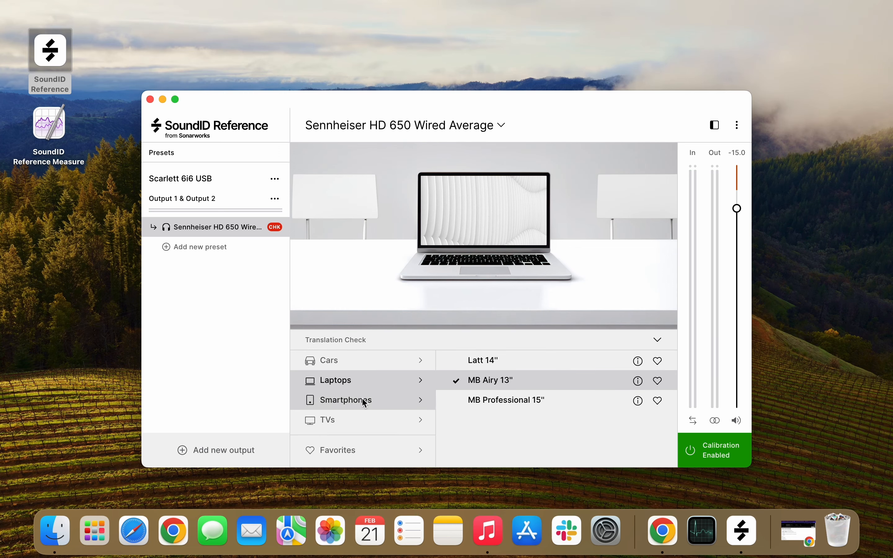
{"action": "mouse_move", "coordinate": [363, 420]}
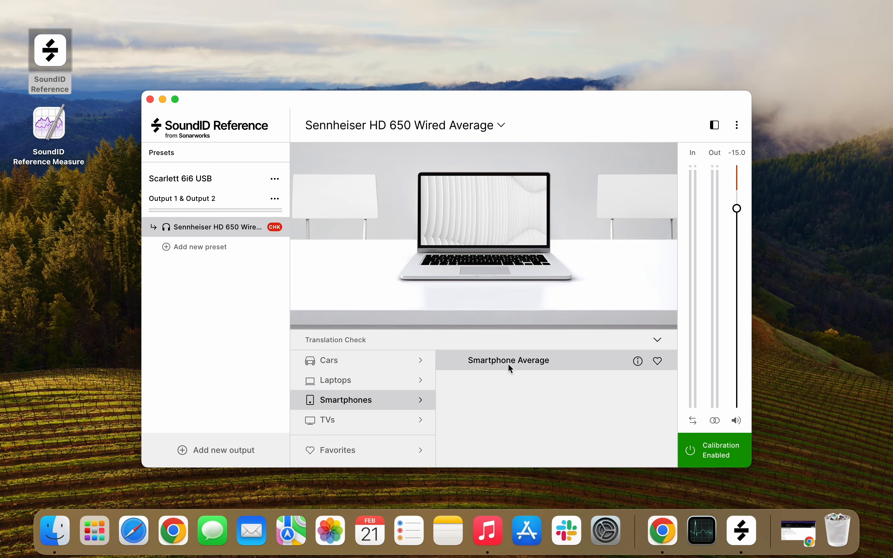
{"action": "left_click", "coordinate": [508, 361]}
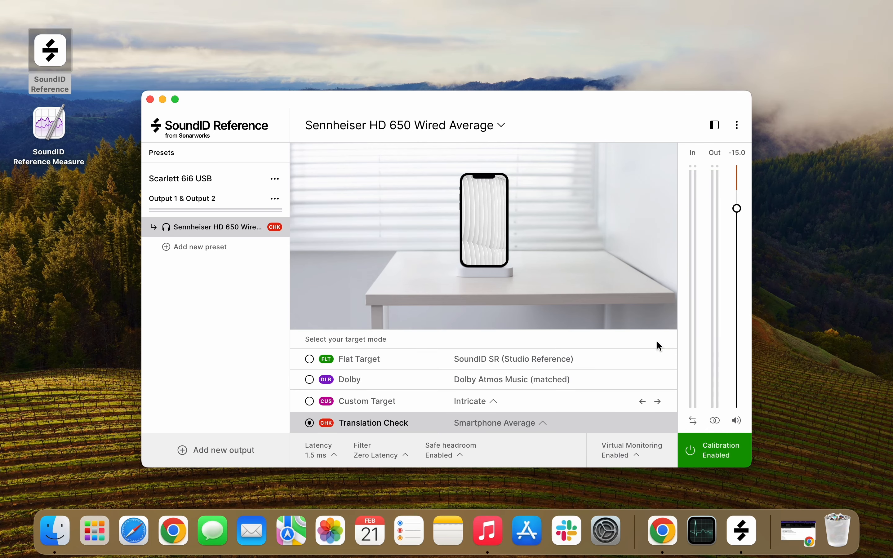
Step: Switch to Custom Target, simulate far-field speakers, and reveal the virtual monitoring options
{"action": "left_click", "coordinate": [309, 402]}
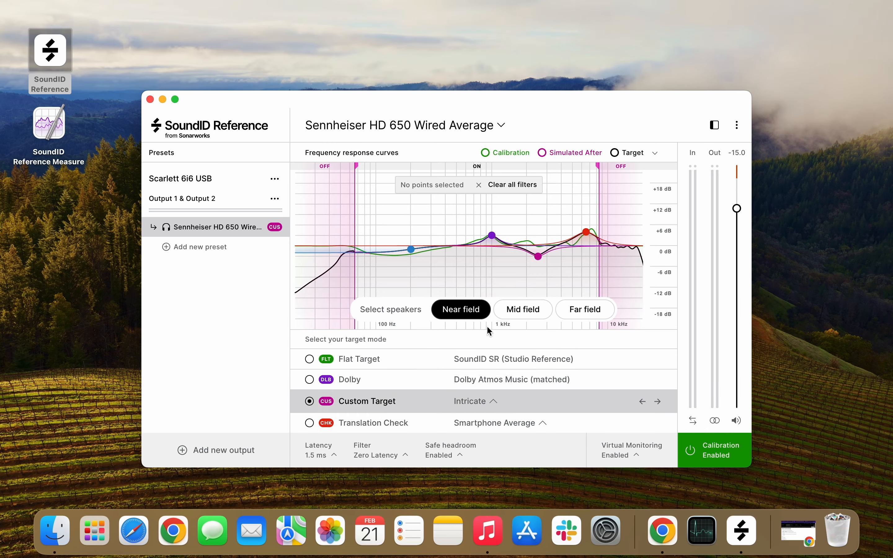
{"action": "left_click", "coordinate": [584, 310]}
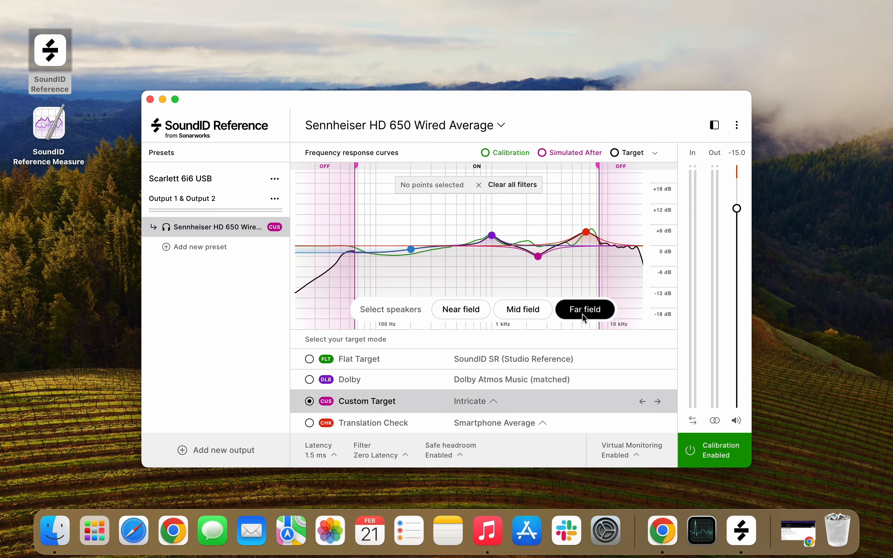
{"action": "mouse_move", "coordinate": [638, 455]}
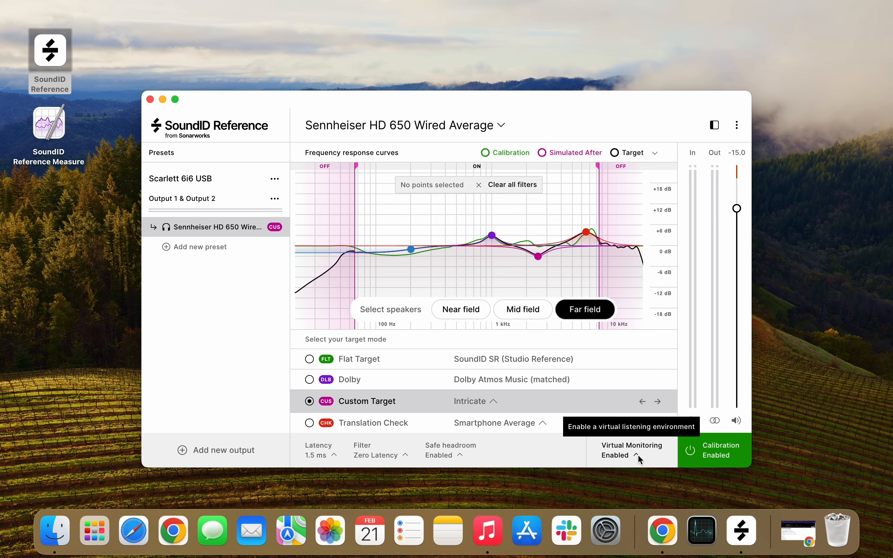
{"action": "left_click", "coordinate": [619, 455]}
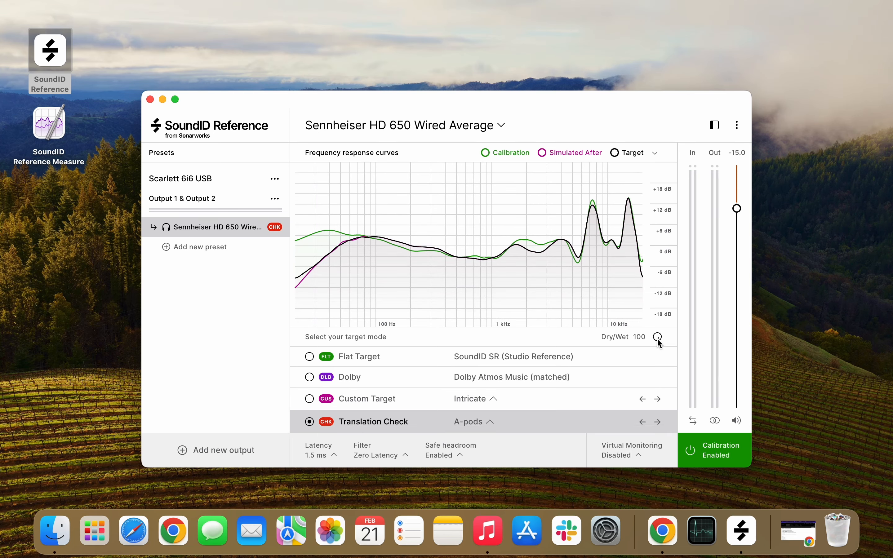
{"action": "mouse_move", "coordinate": [422, 388]}
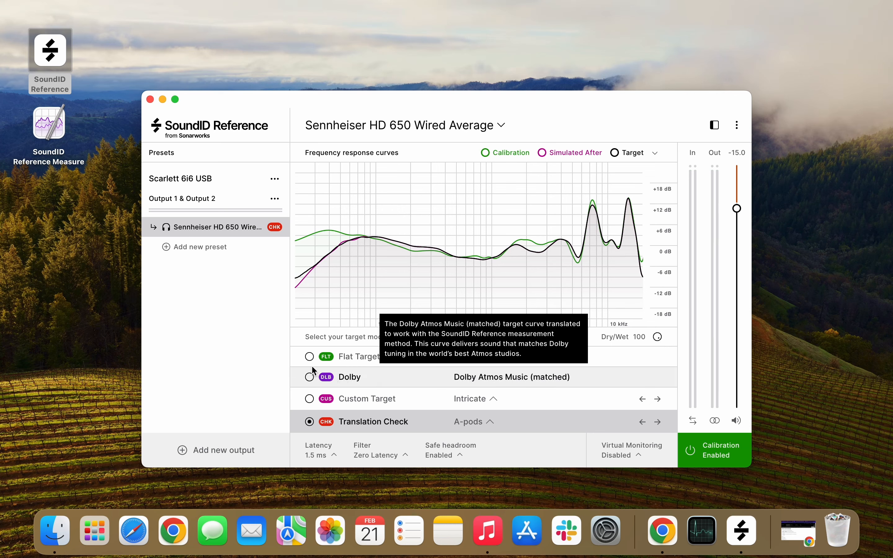
Step: Switch the target mode to Flat Target with the SoundID SR studio reference
{"action": "left_click", "coordinate": [309, 356]}
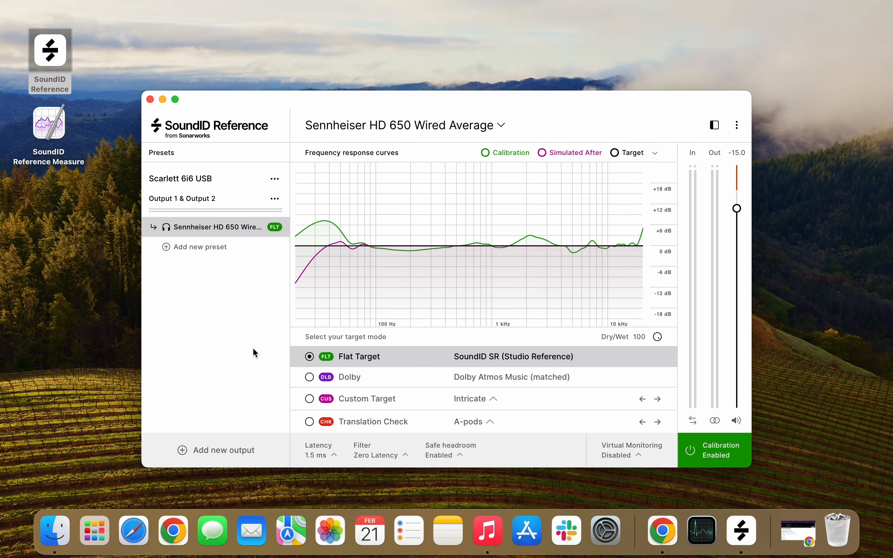